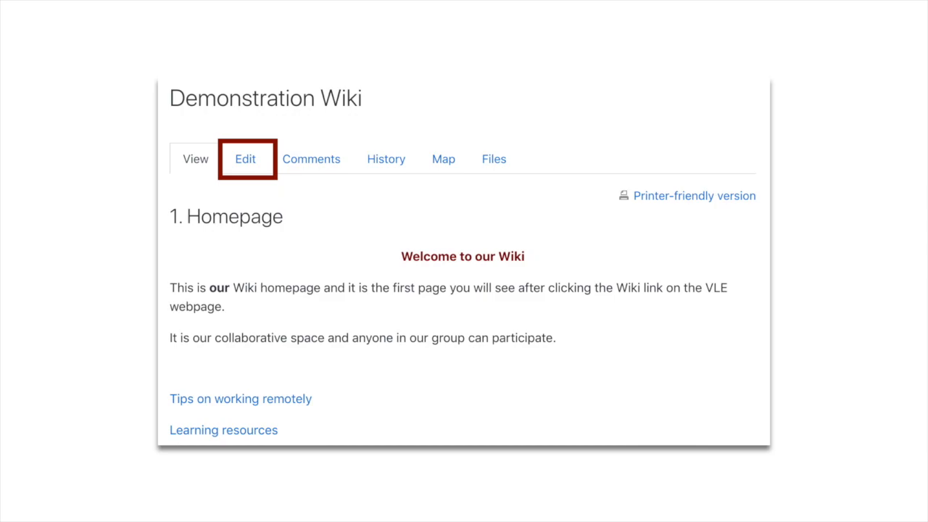
# Step: Switch the wiki homepage into editing mode to add the [[Files and images]] link
pyautogui.click(245, 158)
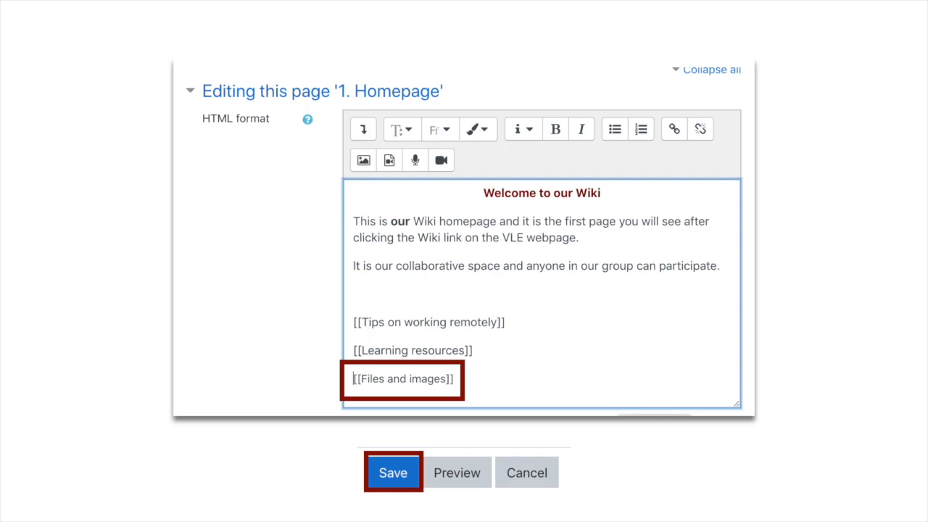
# Step: Save the homepage so the new Files and images page link appears
pyautogui.click(393, 472)
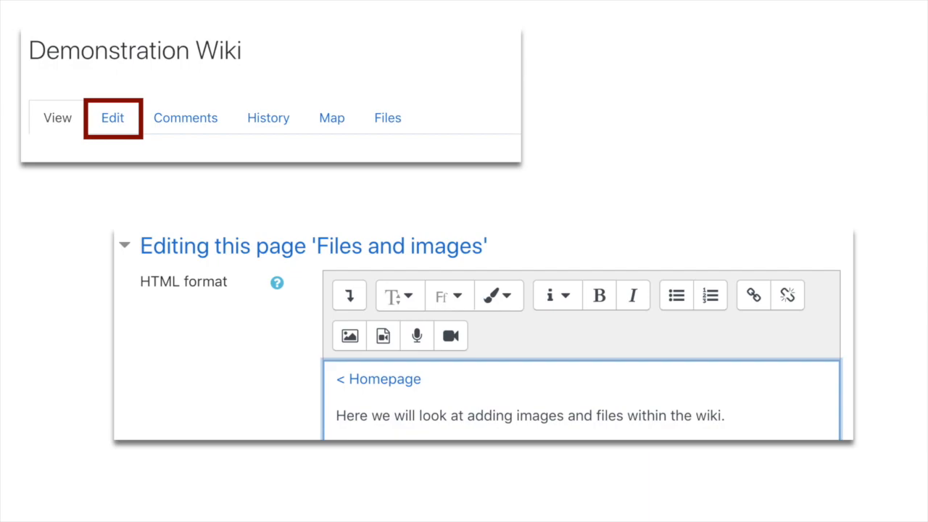
pyautogui.click(387, 117)
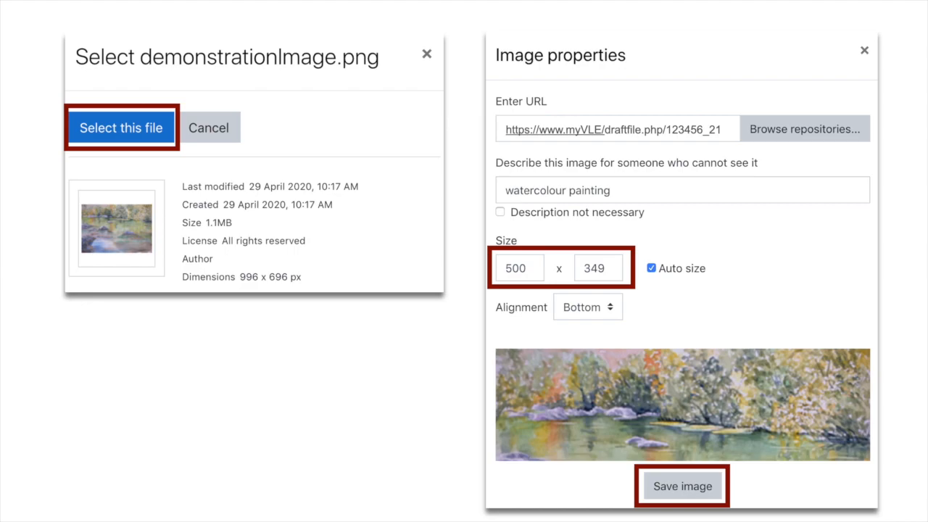
pyautogui.click(681, 486)
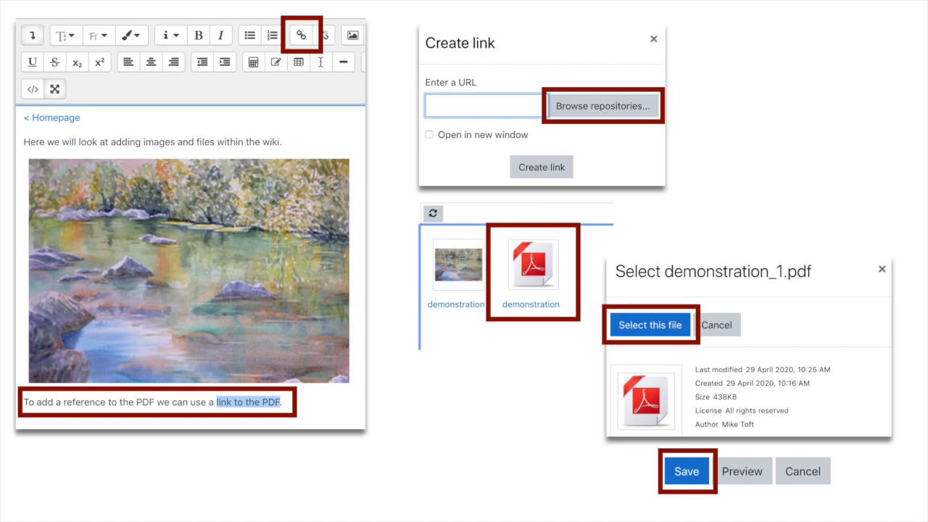
# Step: Follow 'link to the PDF' on the saved page to download demonstration_1.pdf
pyautogui.click(686, 470)
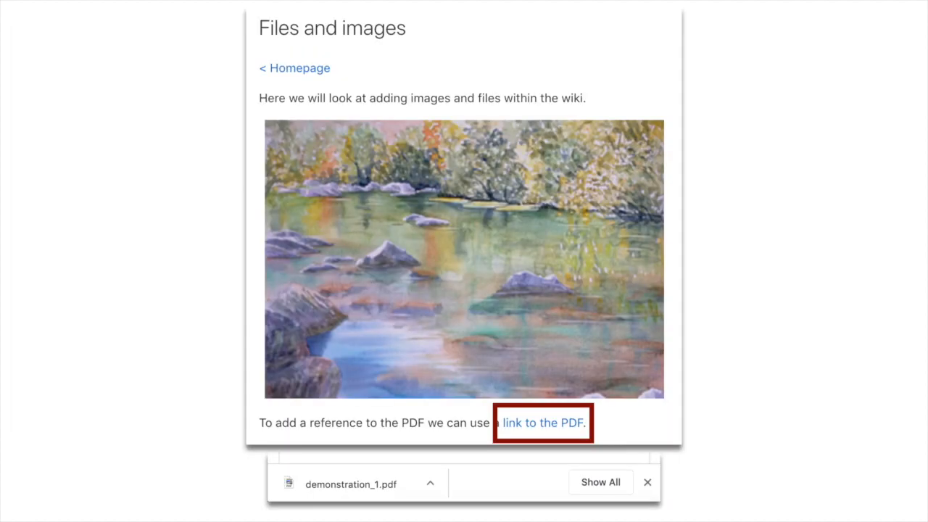